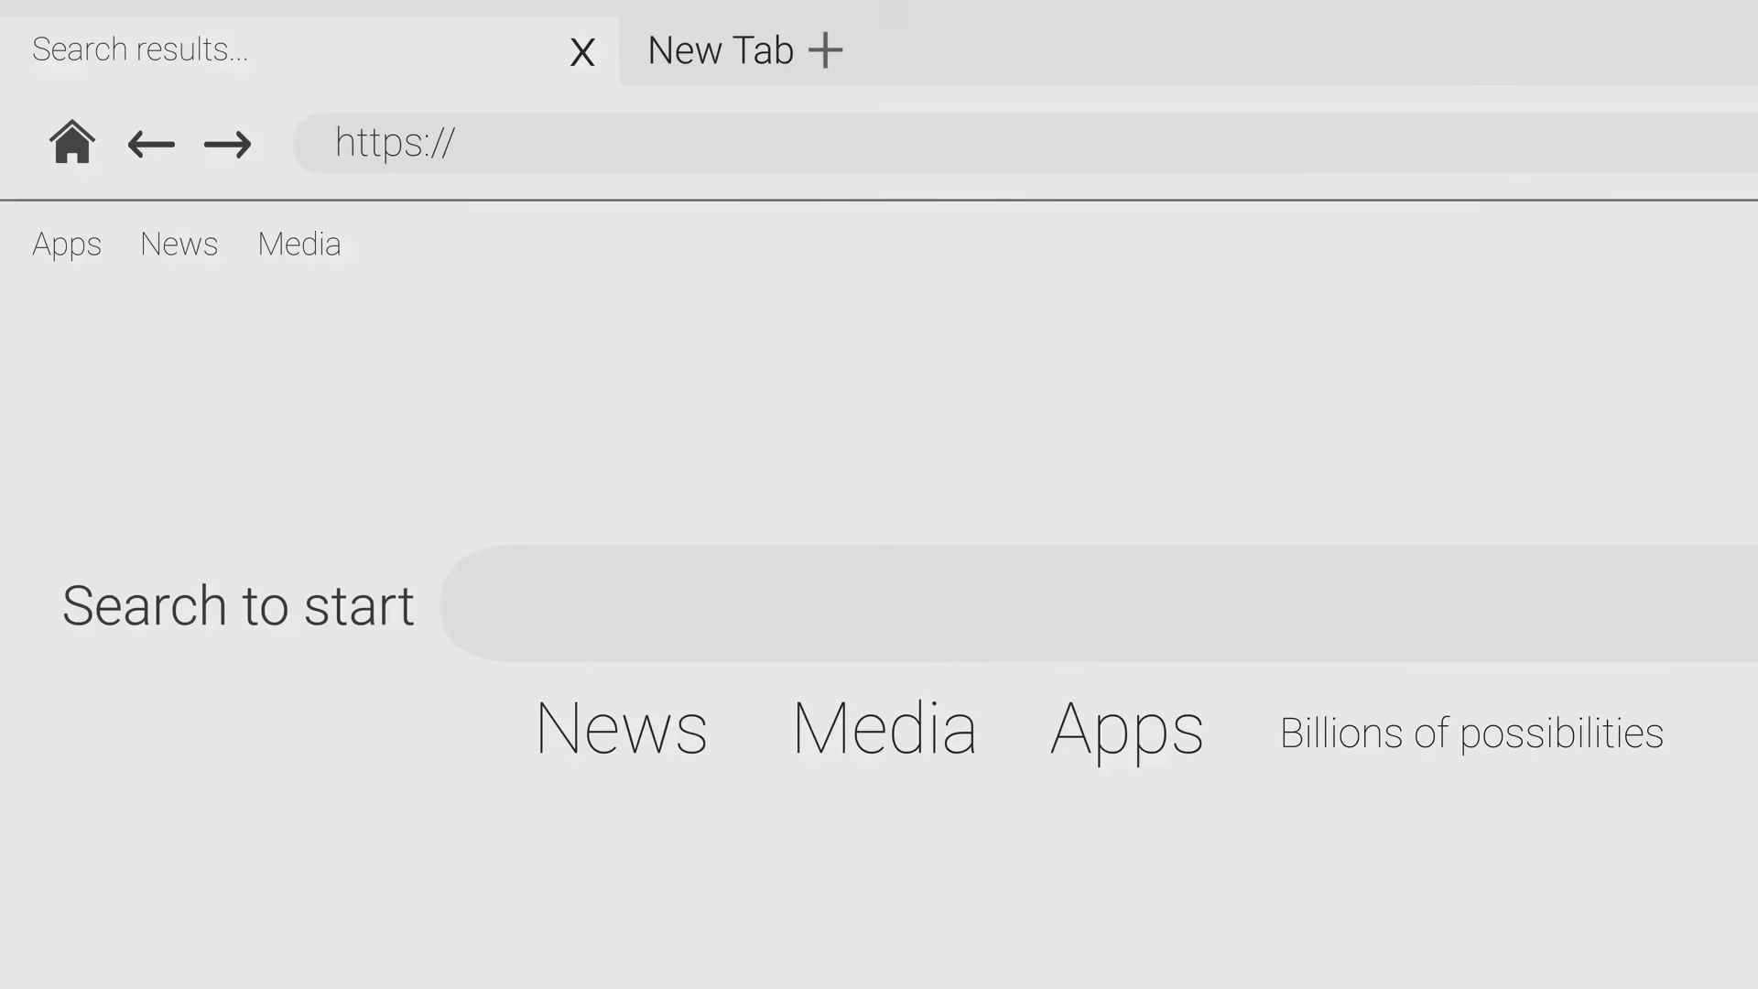
pyautogui.write('E')
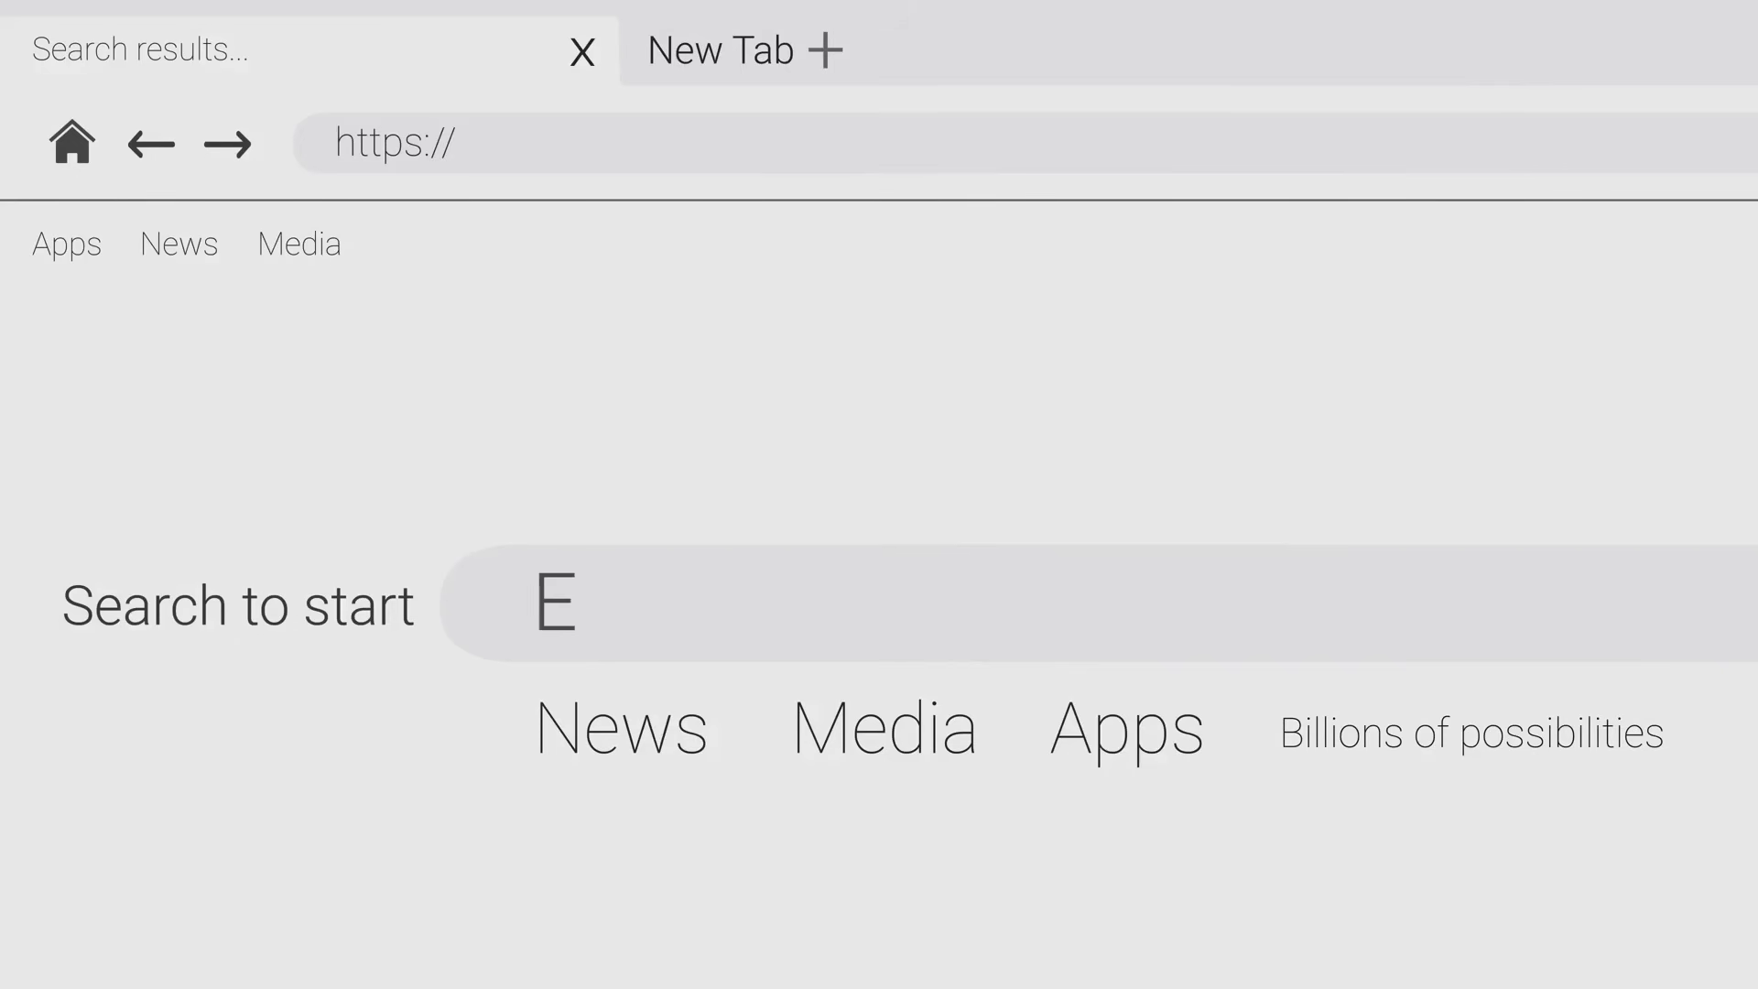
pyautogui.write('thereum')
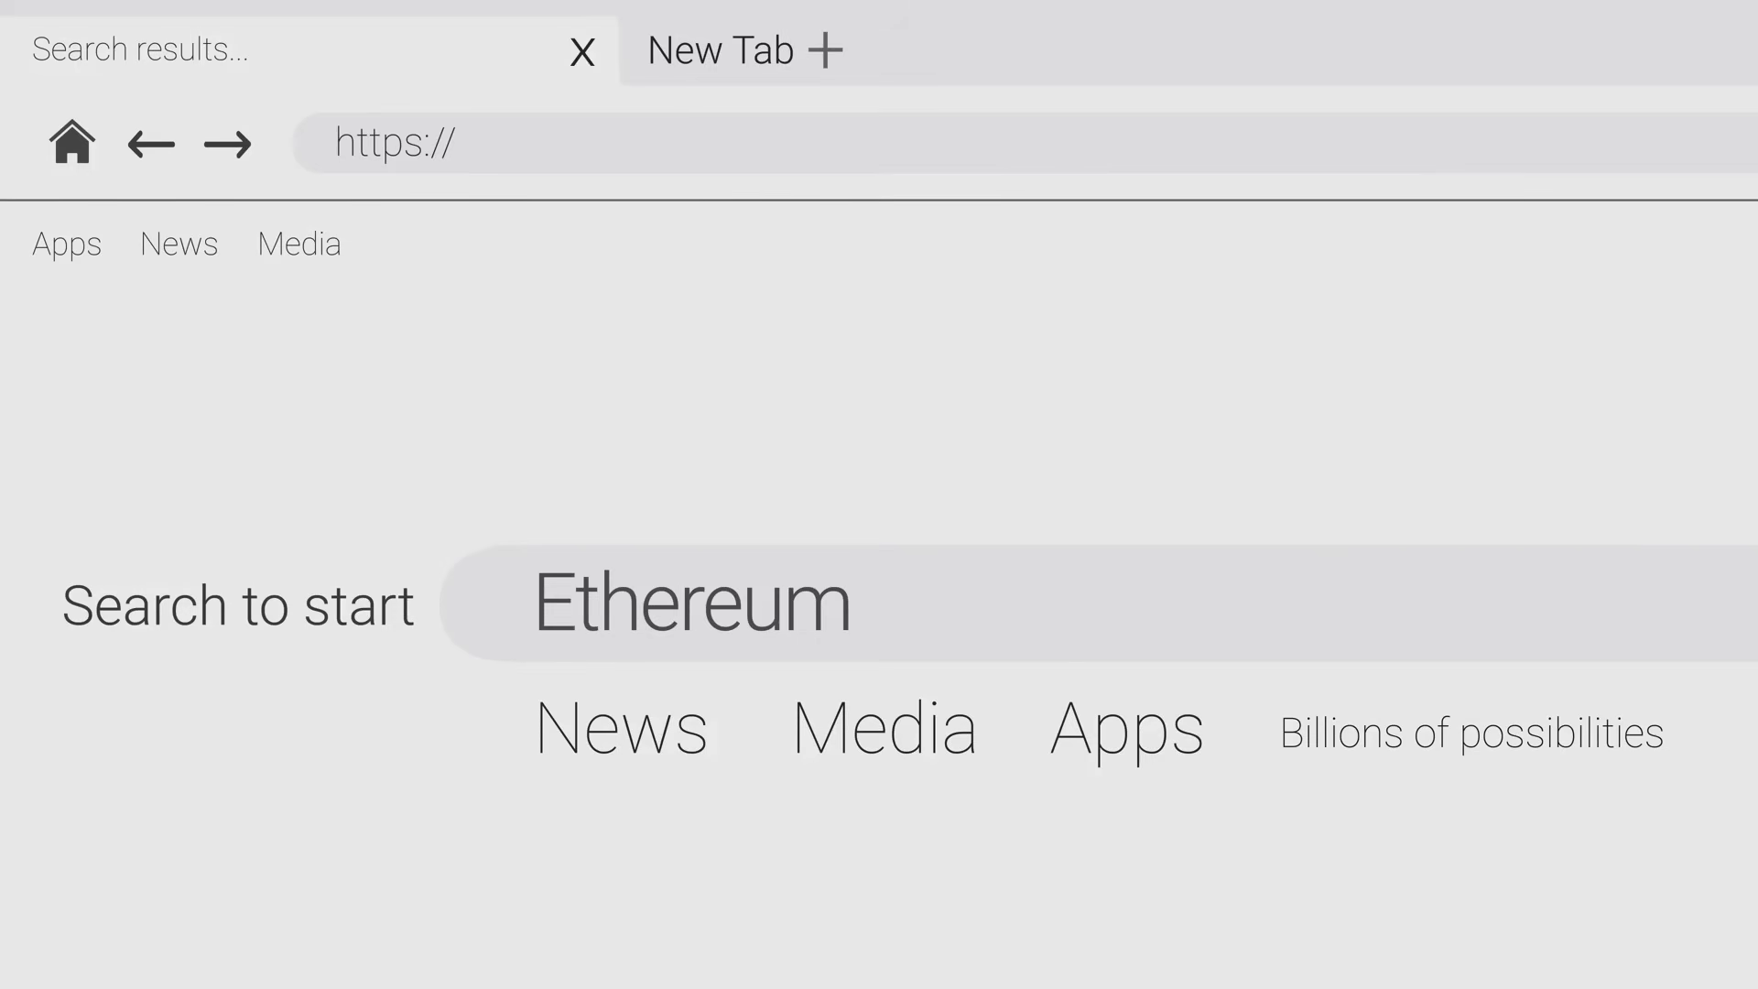